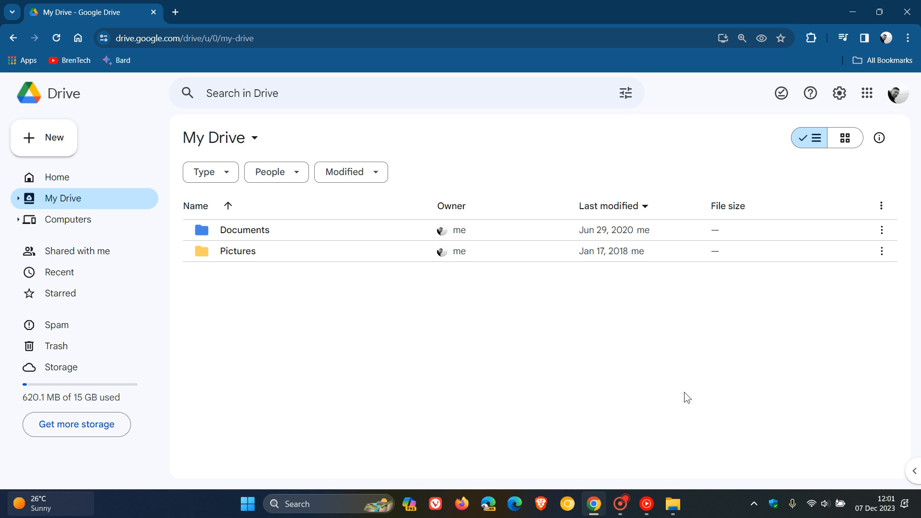
{"action": "mouse_move", "coordinate": [672, 366]}
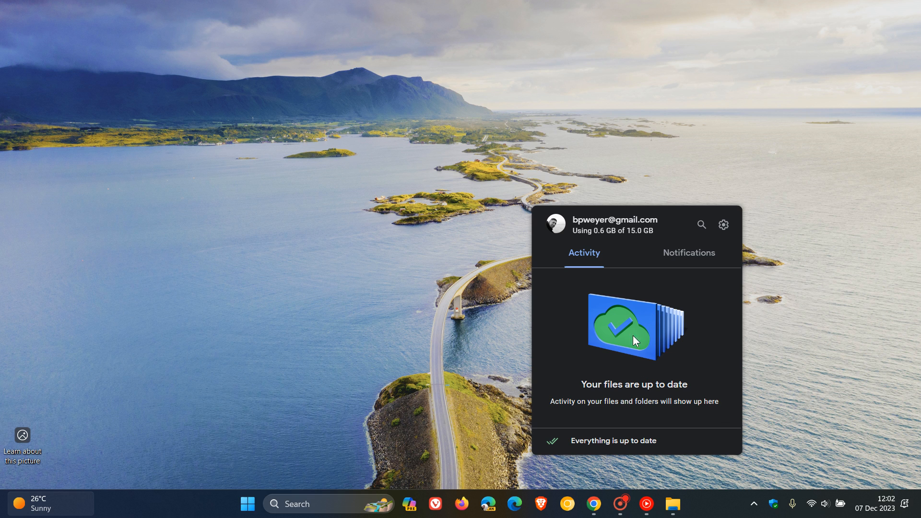
{"action": "mouse_move", "coordinate": [814, 345]}
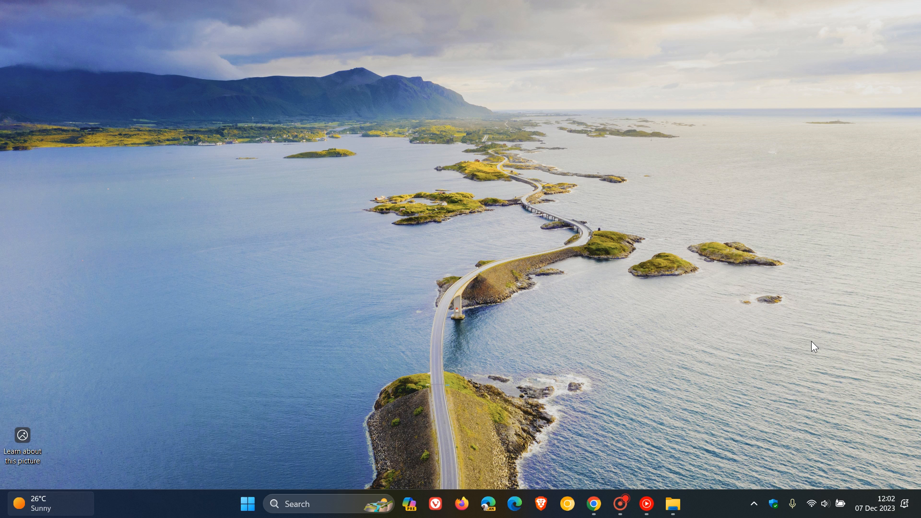
{"action": "left_click", "coordinate": [729, 467]}
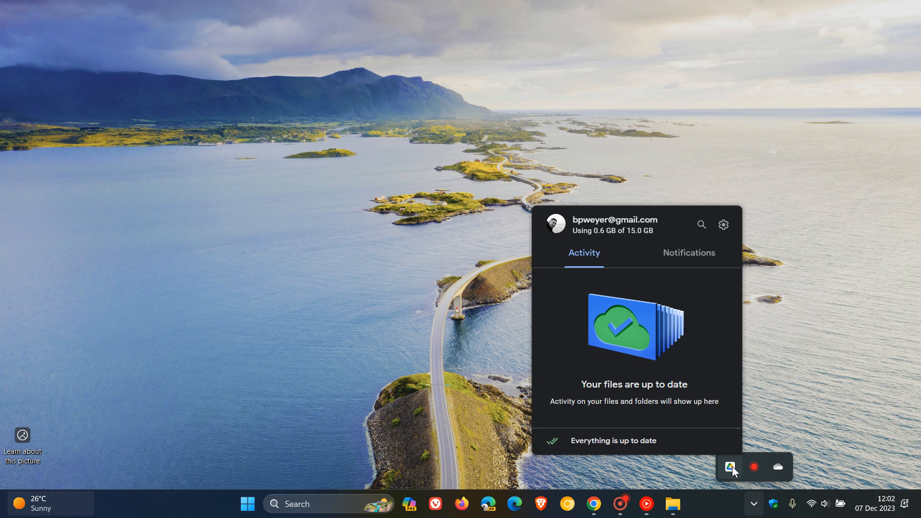
{"action": "mouse_move", "coordinate": [732, 396]}
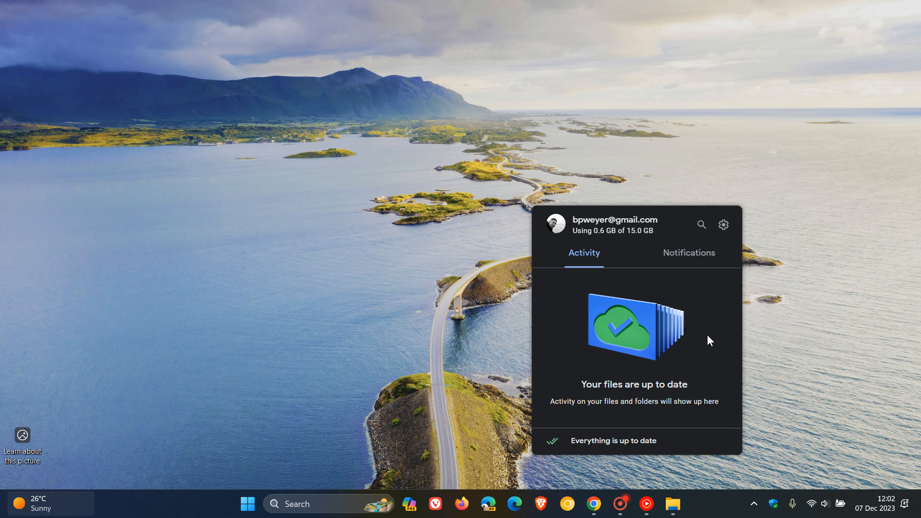
{"action": "mouse_move", "coordinate": [724, 229]}
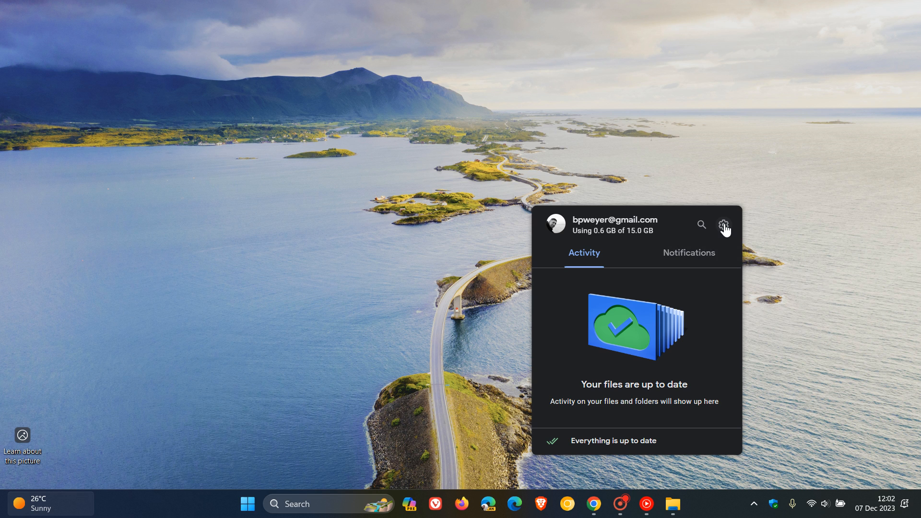
{"action": "left_click", "coordinate": [724, 226]}
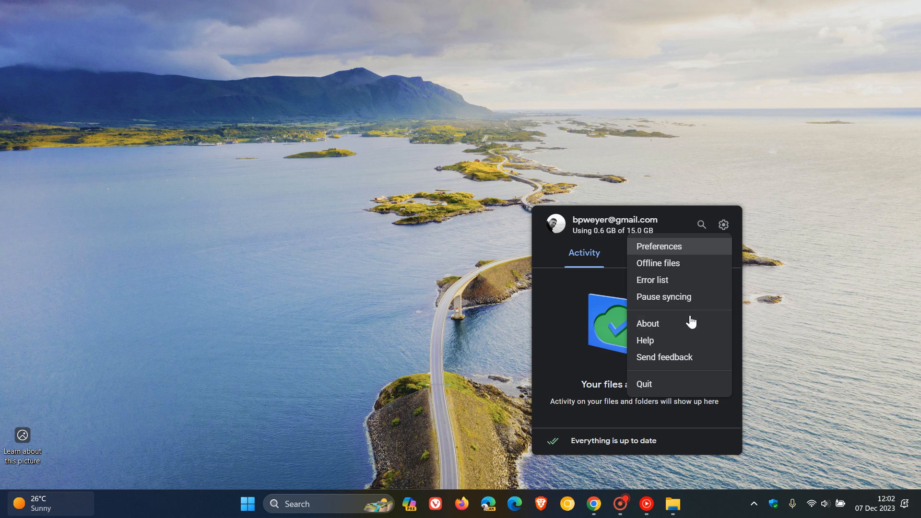
{"action": "left_click", "coordinate": [648, 323]}
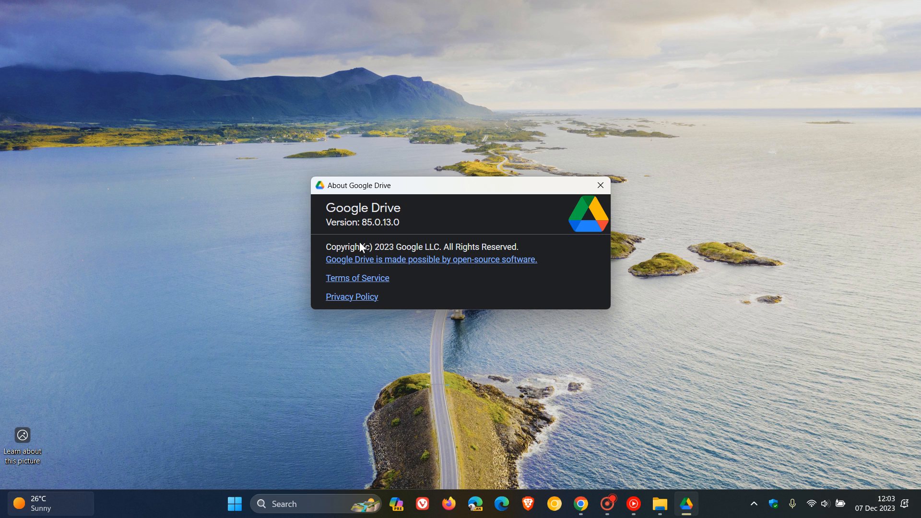
{"action": "mouse_move", "coordinate": [397, 237]}
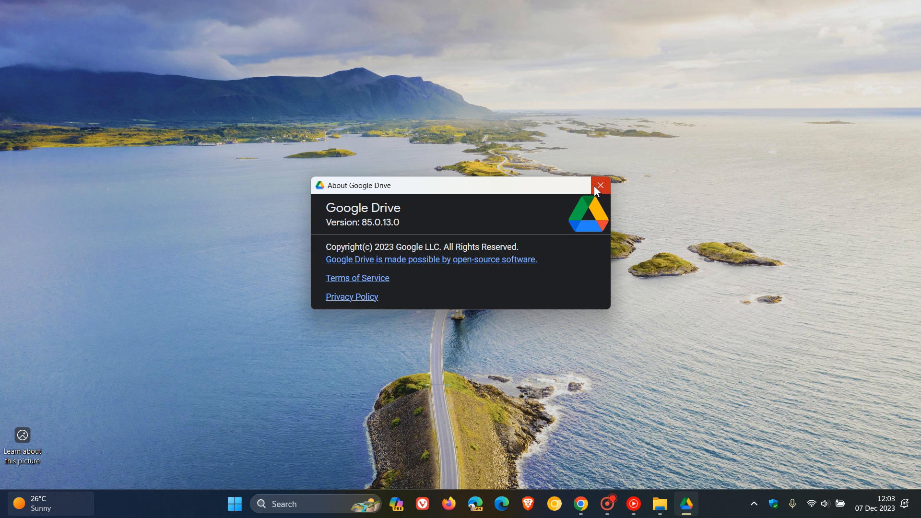
{"action": "left_click", "coordinate": [599, 185]}
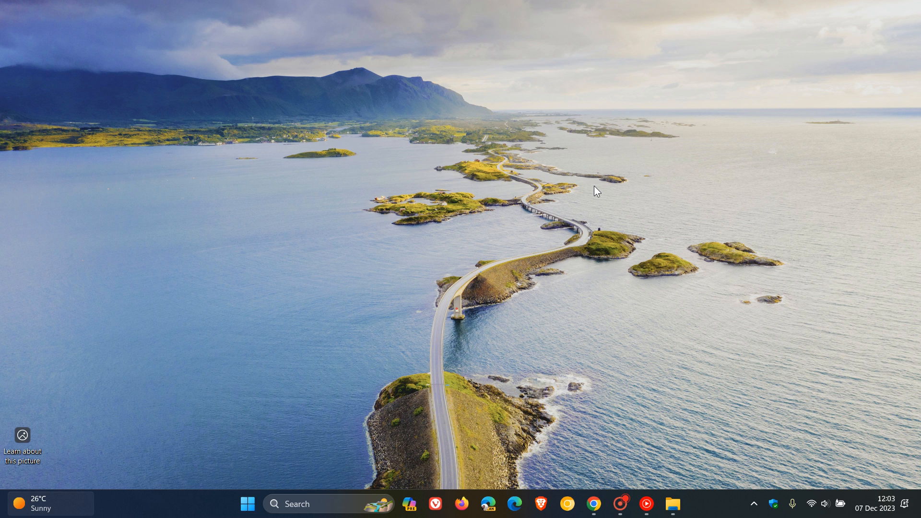
{"action": "left_click", "coordinate": [674, 504]}
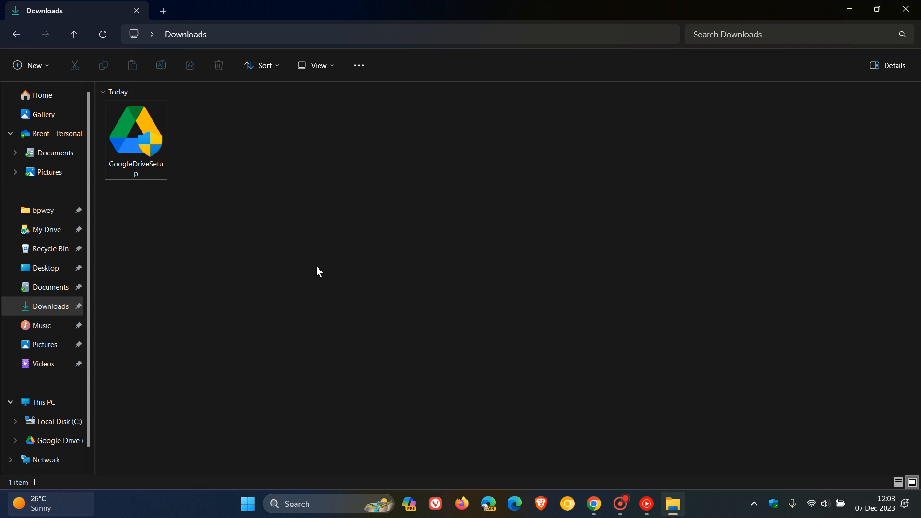
{"action": "mouse_move", "coordinate": [138, 141]}
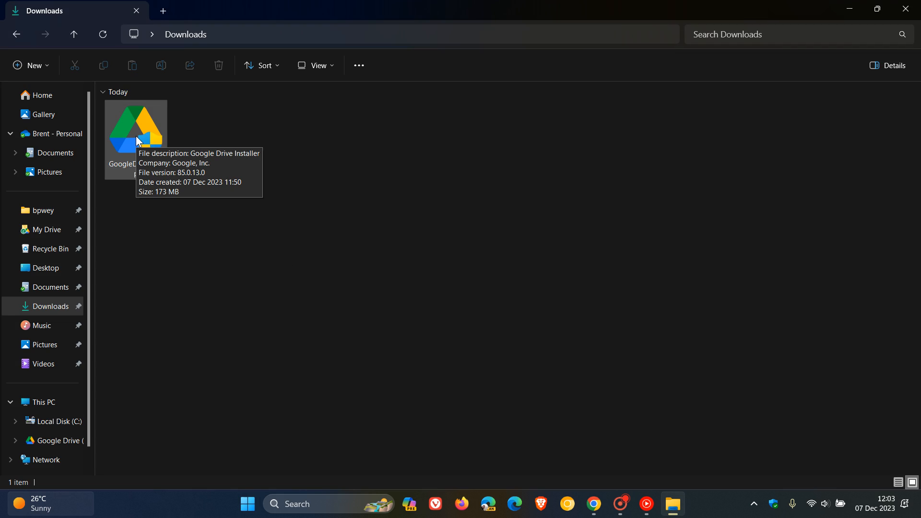
{"action": "mouse_move", "coordinate": [771, 189]}
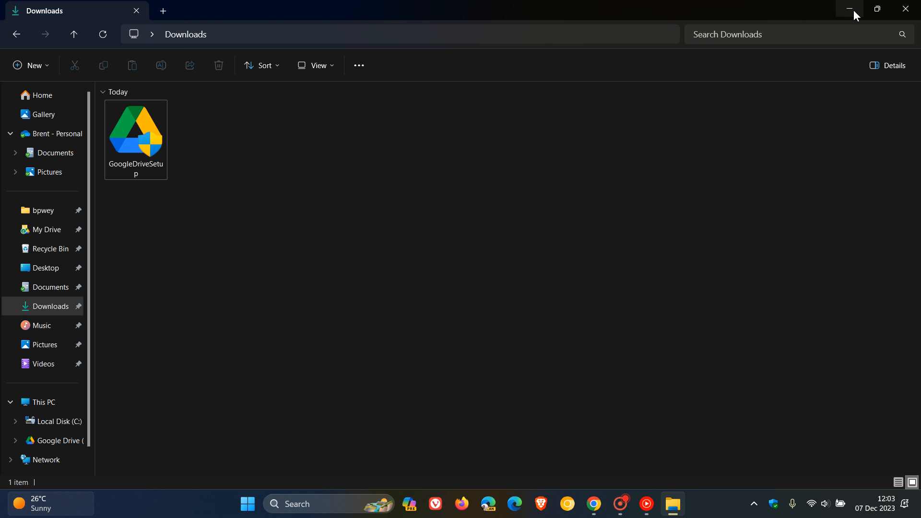
{"action": "left_click", "coordinate": [849, 9]}
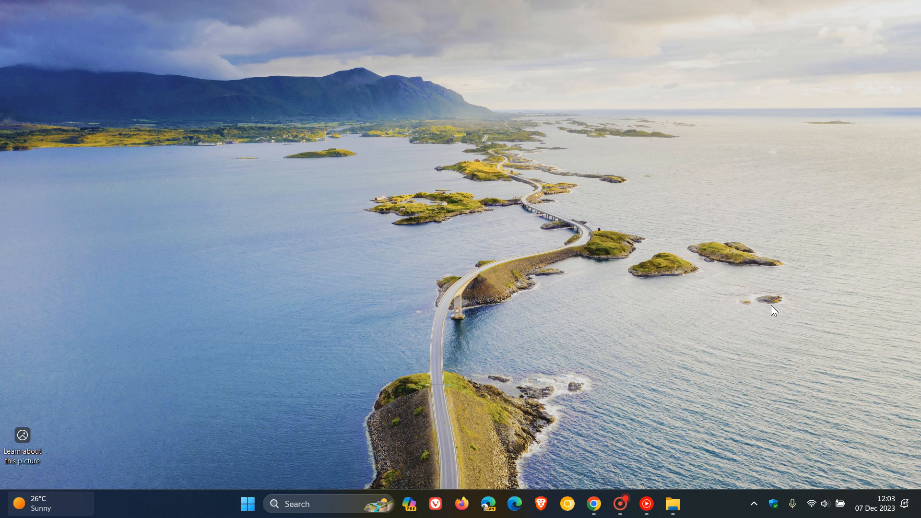
{"action": "mouse_move", "coordinate": [775, 312]}
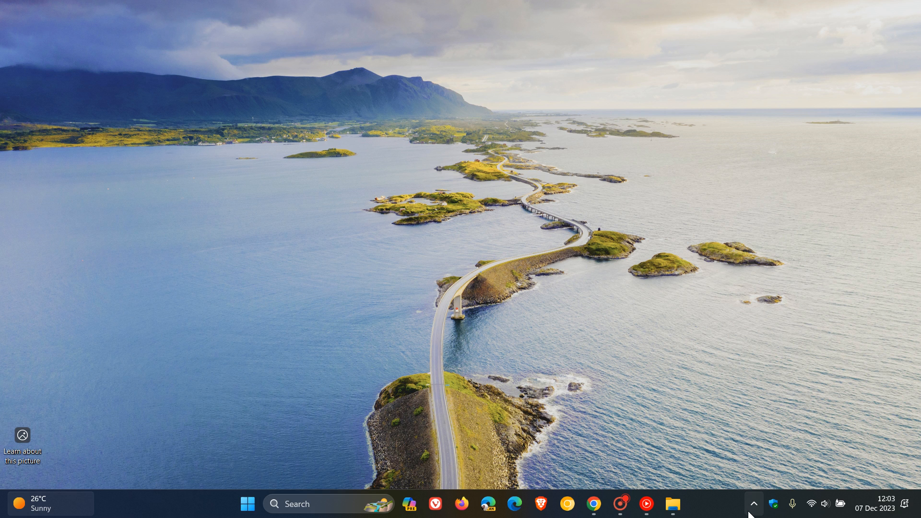
Step: Run Recover from backups from the Drive status panel's gear menu in the system tray
{"action": "left_click", "coordinate": [754, 504]}
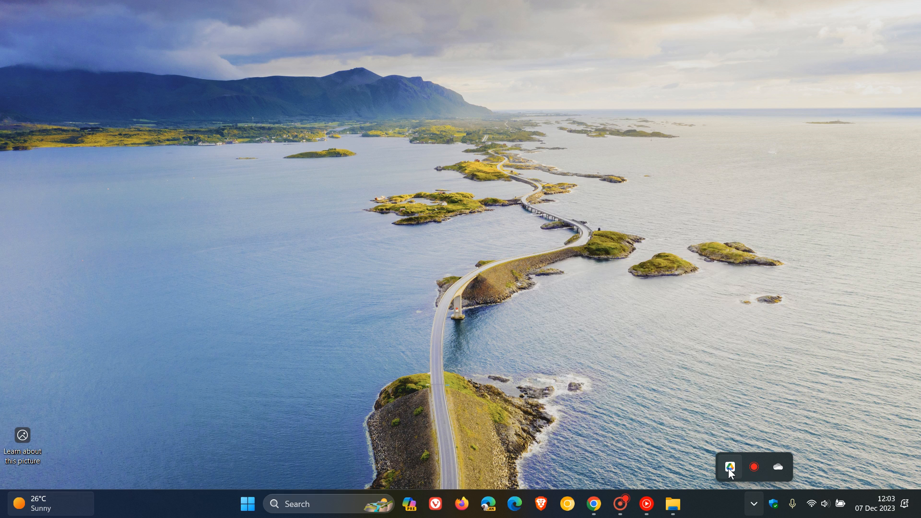
{"action": "left_click", "coordinate": [730, 467]}
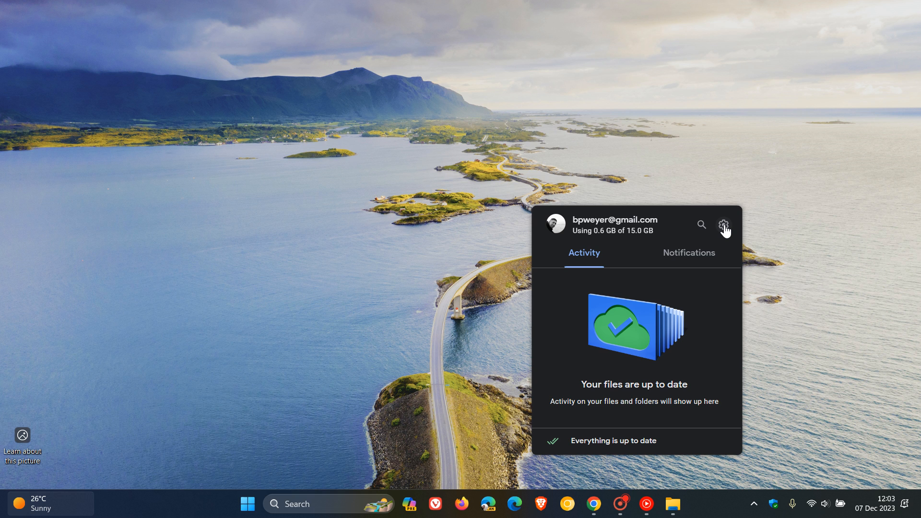
{"action": "left_click", "coordinate": [724, 225]}
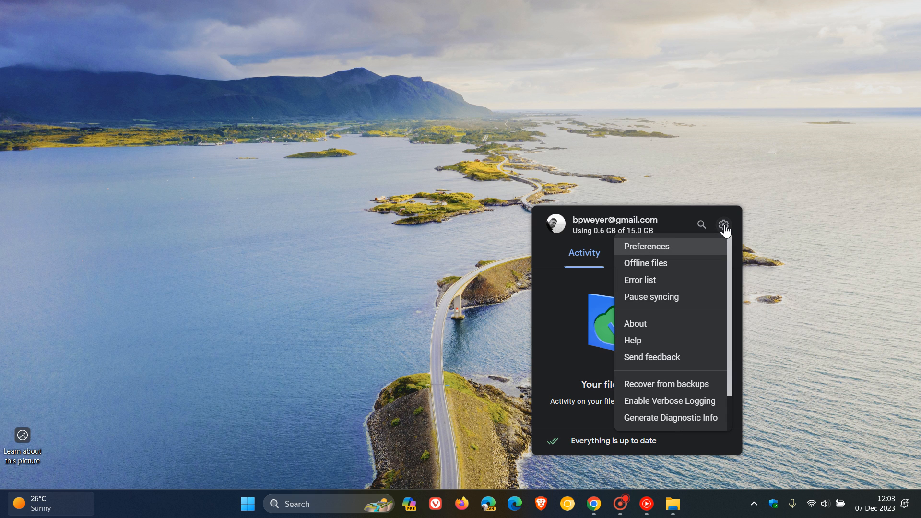
{"action": "mouse_move", "coordinate": [671, 389]}
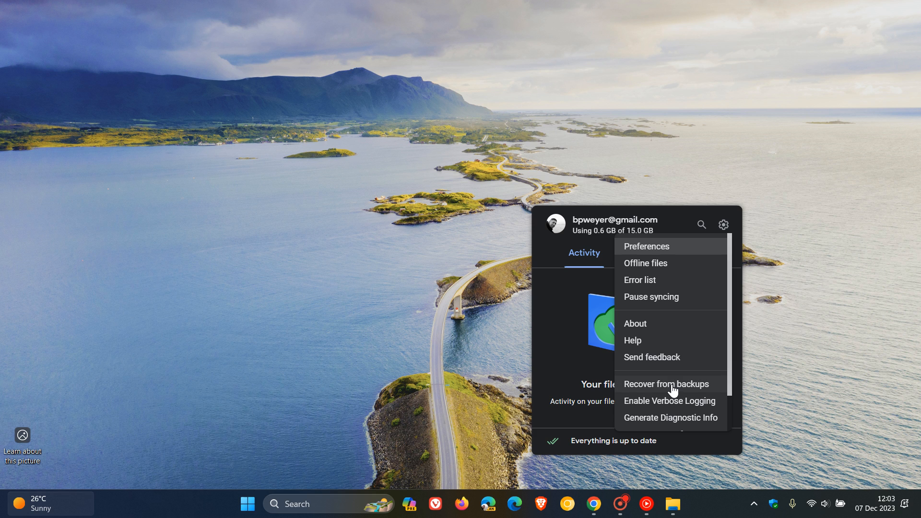
{"action": "mouse_move", "coordinate": [671, 223]}
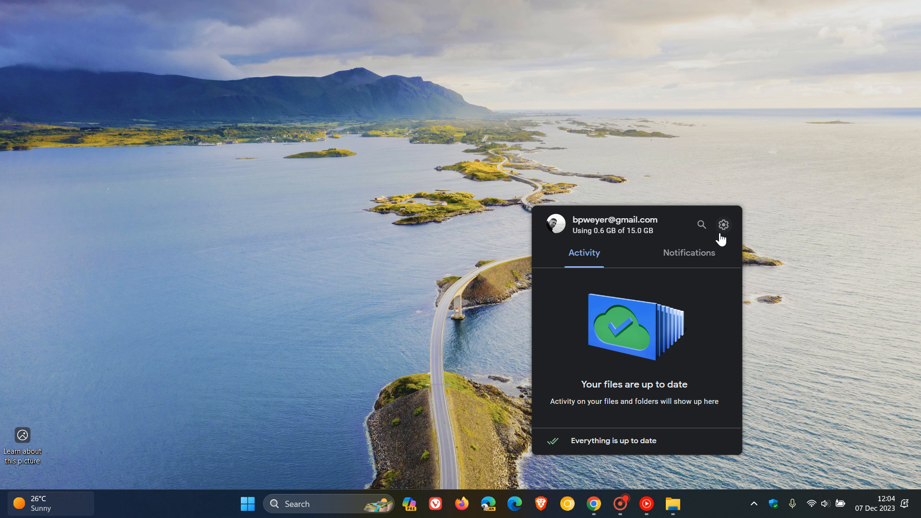
{"action": "left_click", "coordinate": [724, 225]}
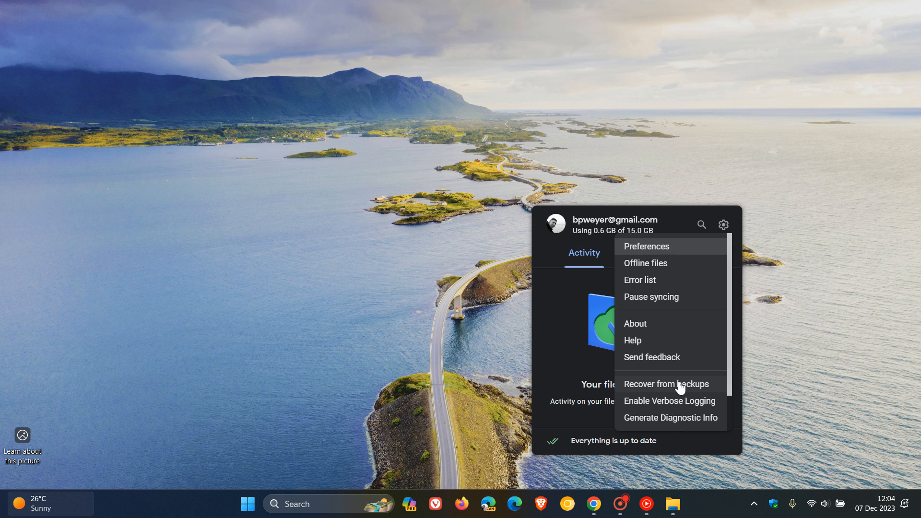
{"action": "left_click", "coordinate": [667, 383]}
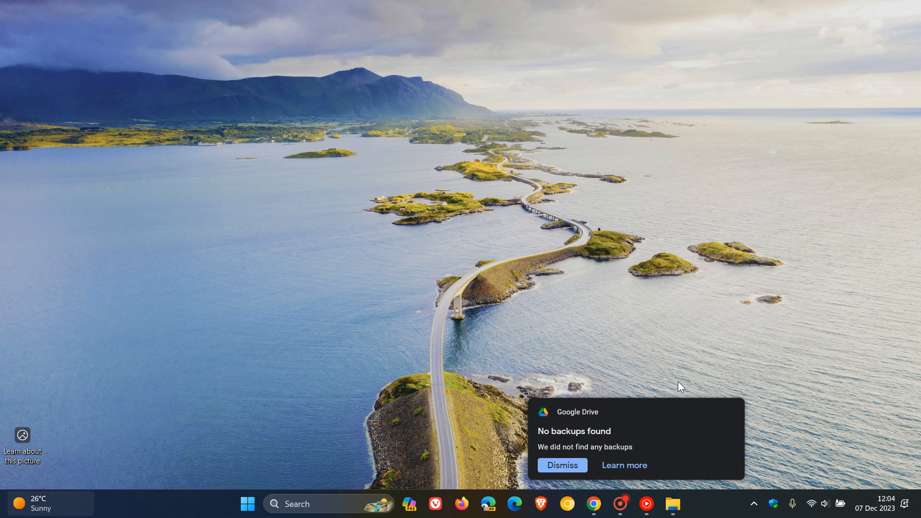
Step: Dismiss the 'No backups found' Google Drive notification
{"action": "left_click", "coordinate": [562, 465]}
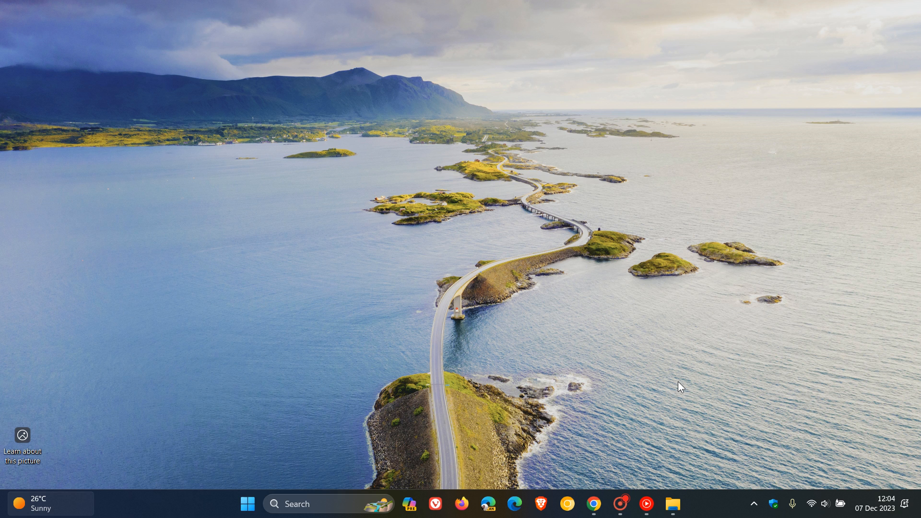
{"action": "mouse_move", "coordinate": [734, 274]}
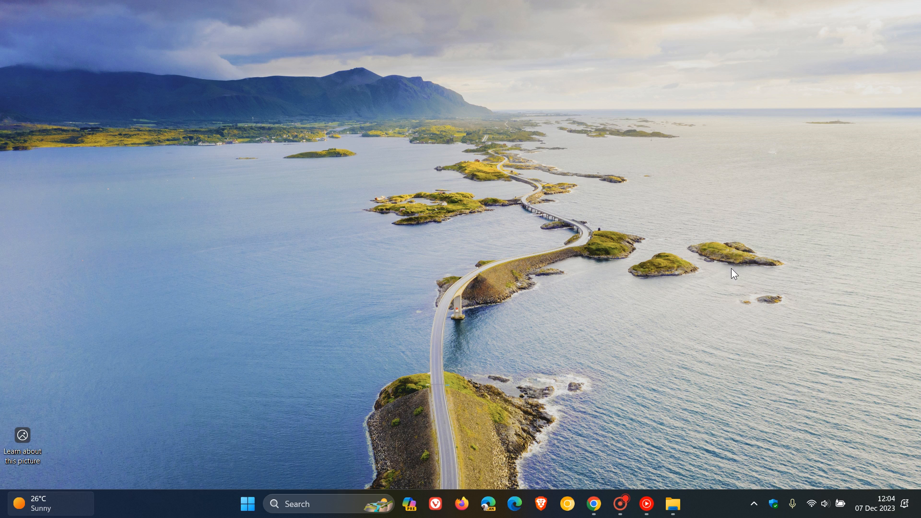
{"action": "mouse_move", "coordinate": [543, 188]}
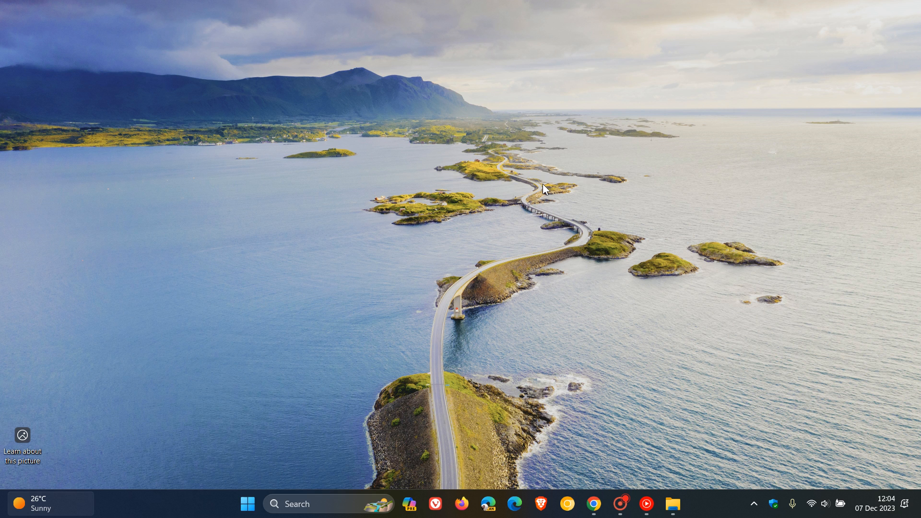
{"action": "mouse_move", "coordinate": [379, 180]}
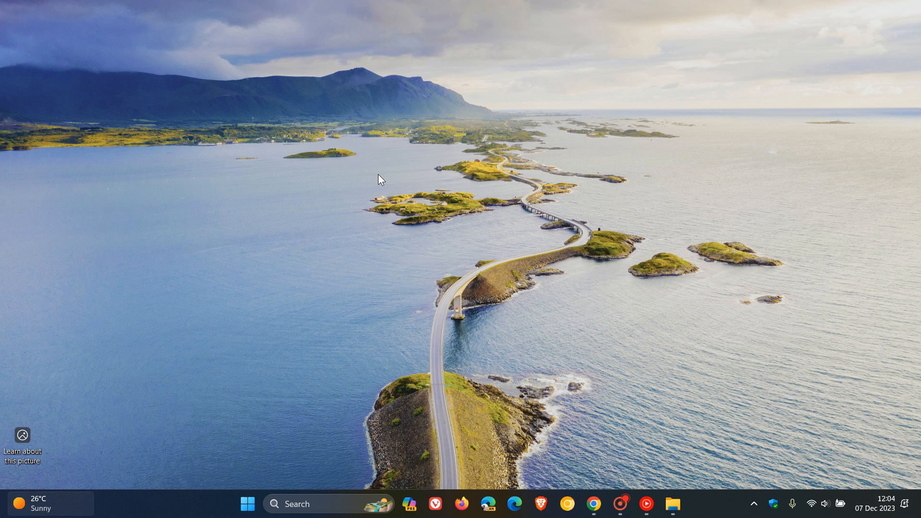
{"action": "mouse_move", "coordinate": [379, 181]}
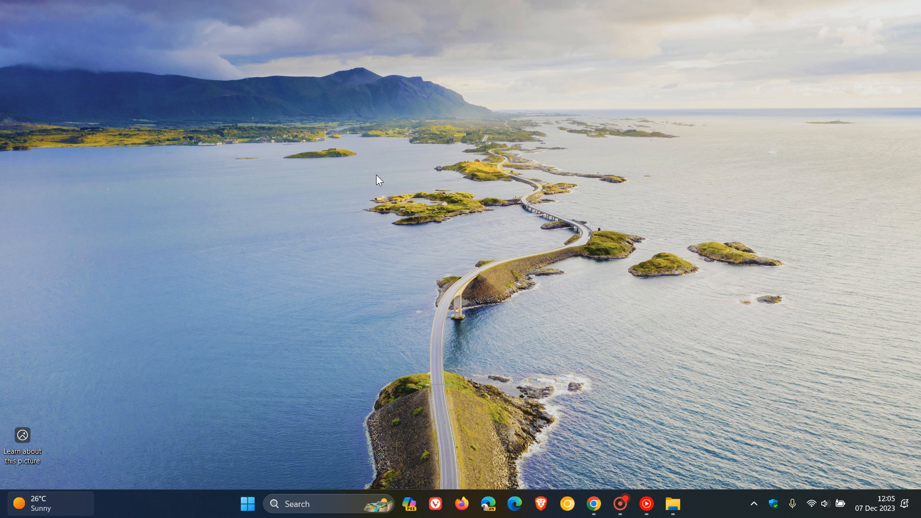
{"action": "mouse_move", "coordinate": [536, 193]}
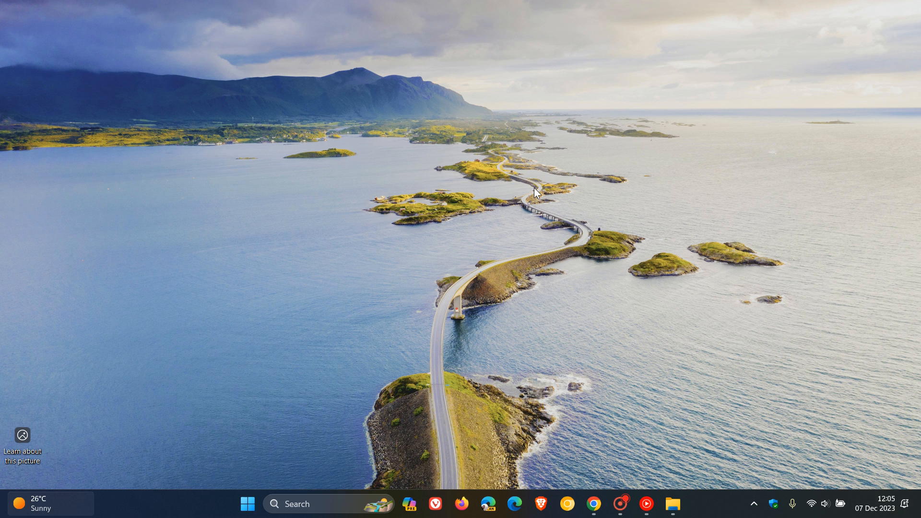